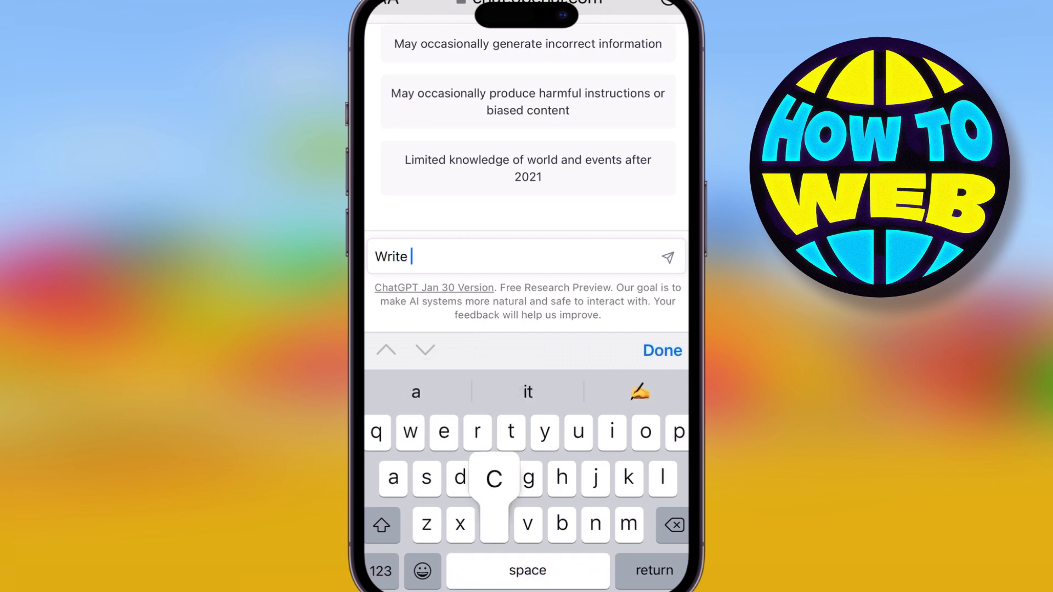
Ask ChatGPT for code for a tanning salon website template using HTML and CSS, and send it.
text(code for a website t)
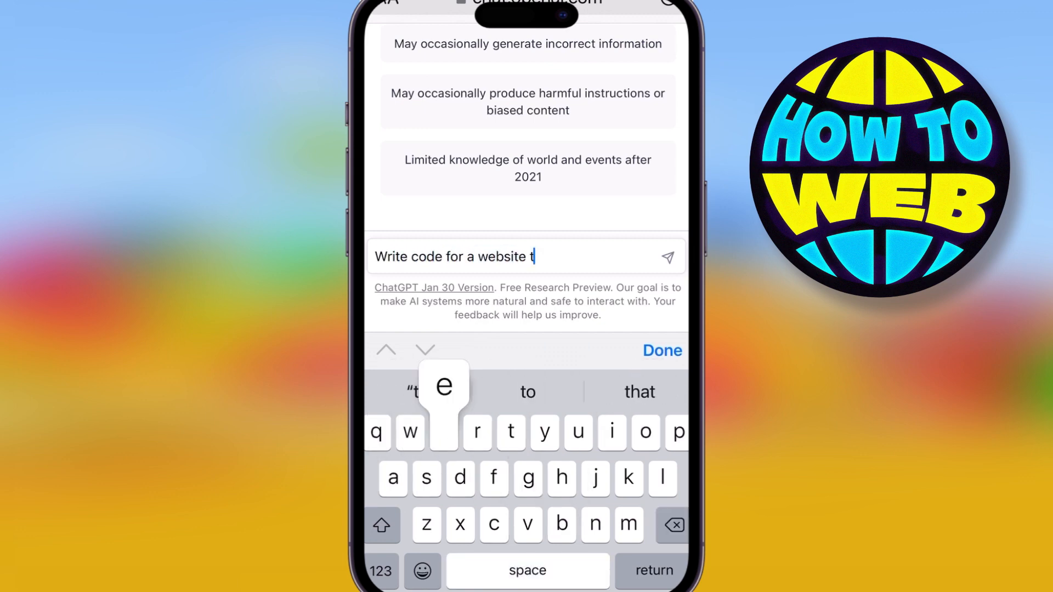
text(emplate)
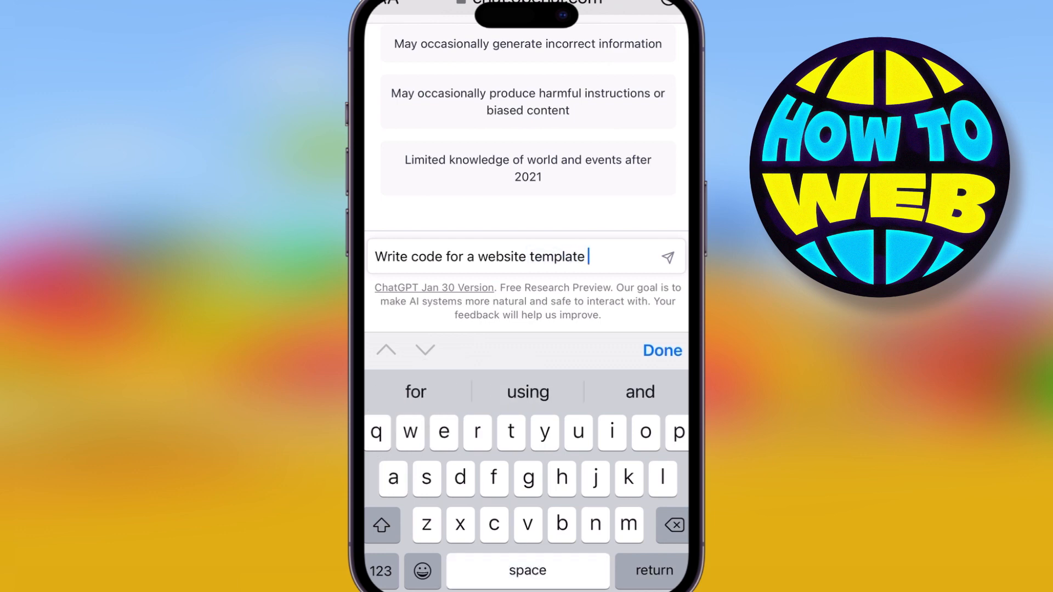
text(for a)
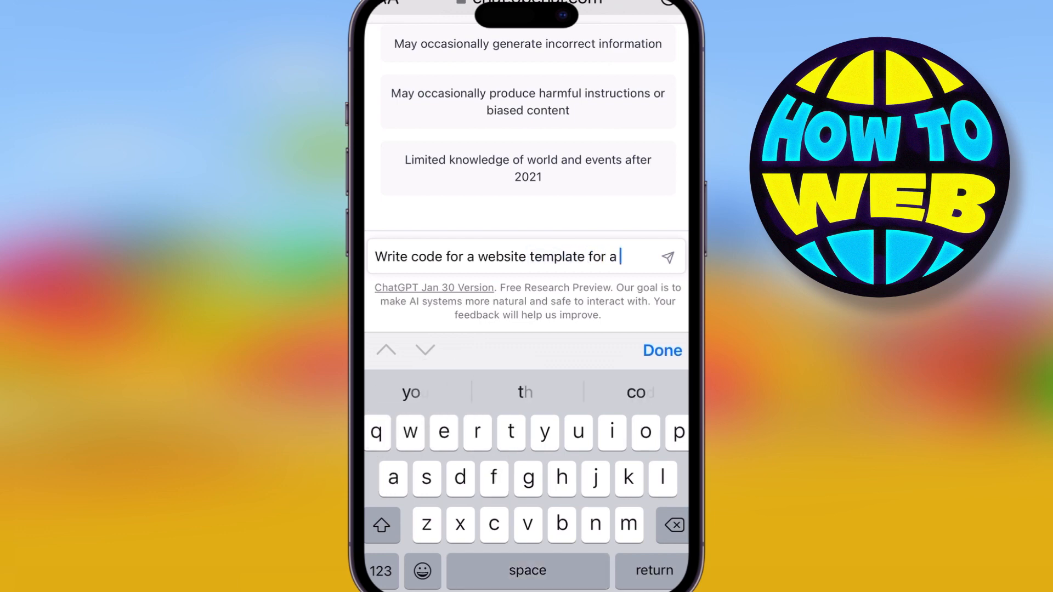
text(tanning salon)
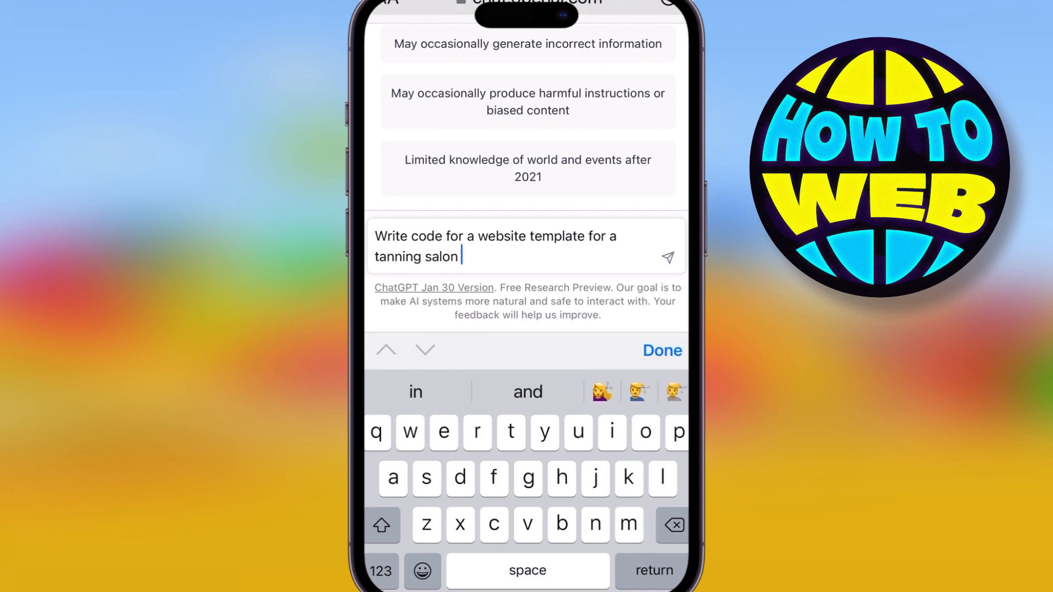
text(using)
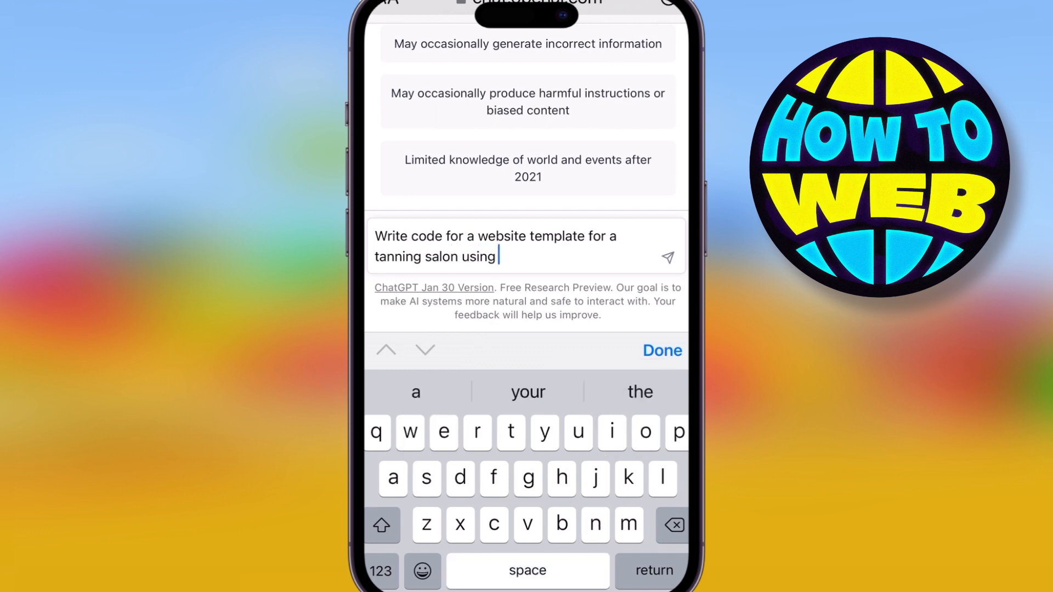
text(html and)
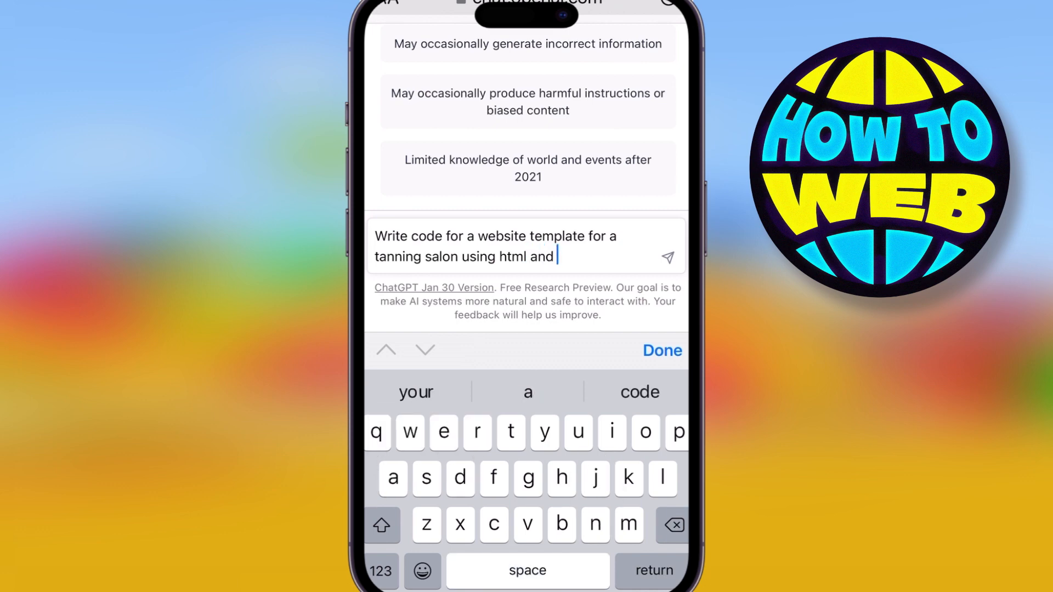
text(css)
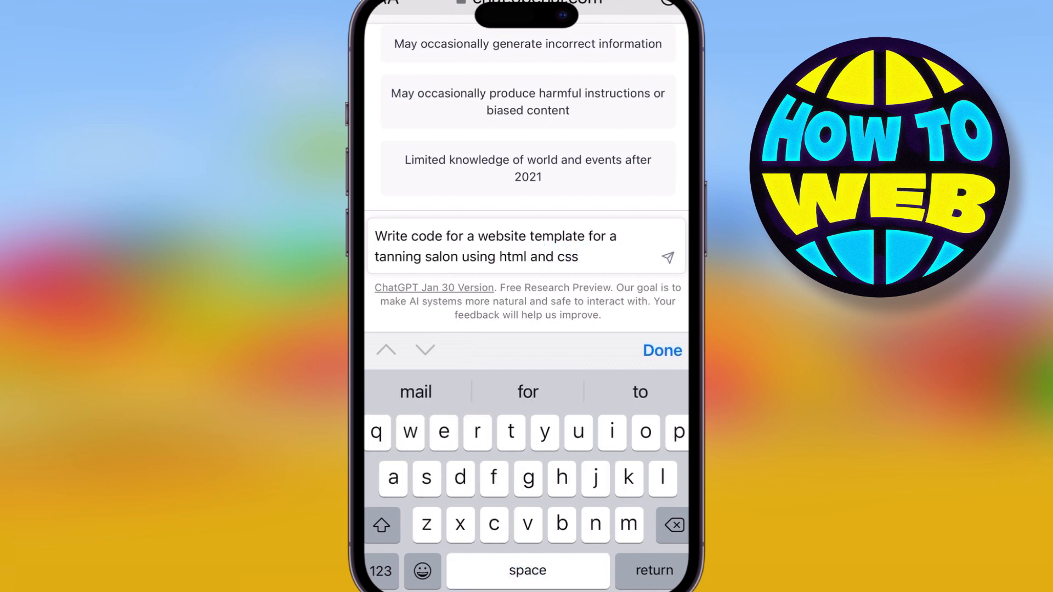
text(invlude ina)
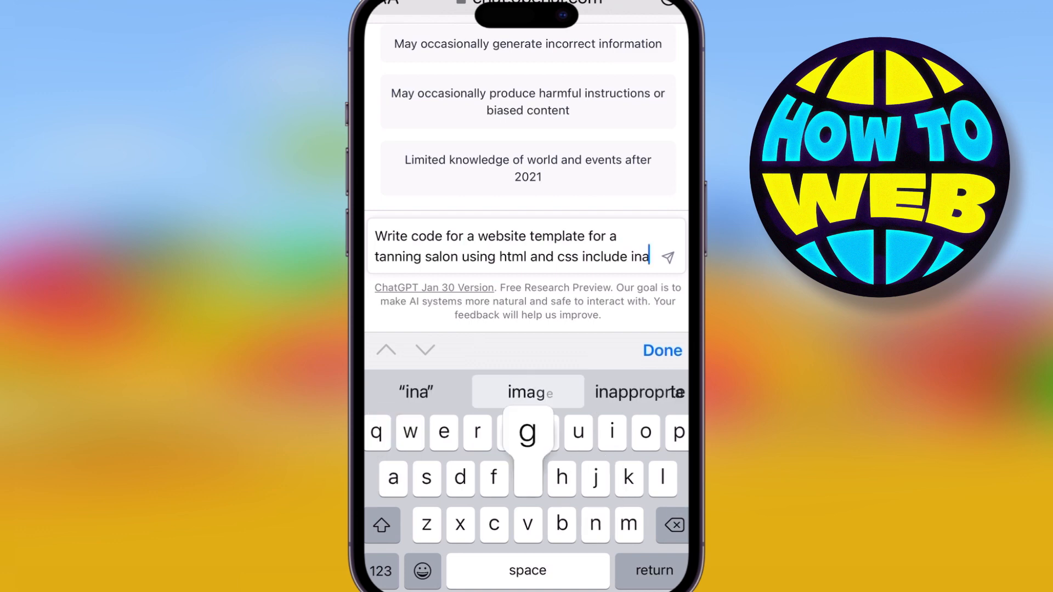
click(528, 392)
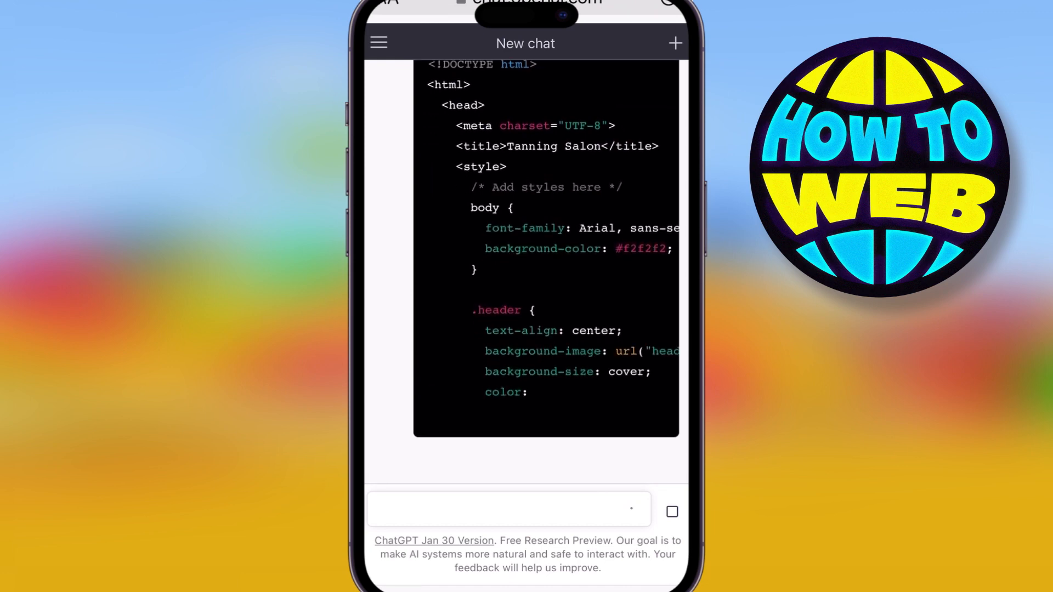
Scroll through the streaming code block as the header and services CSS appears.
scroll(up, 3)
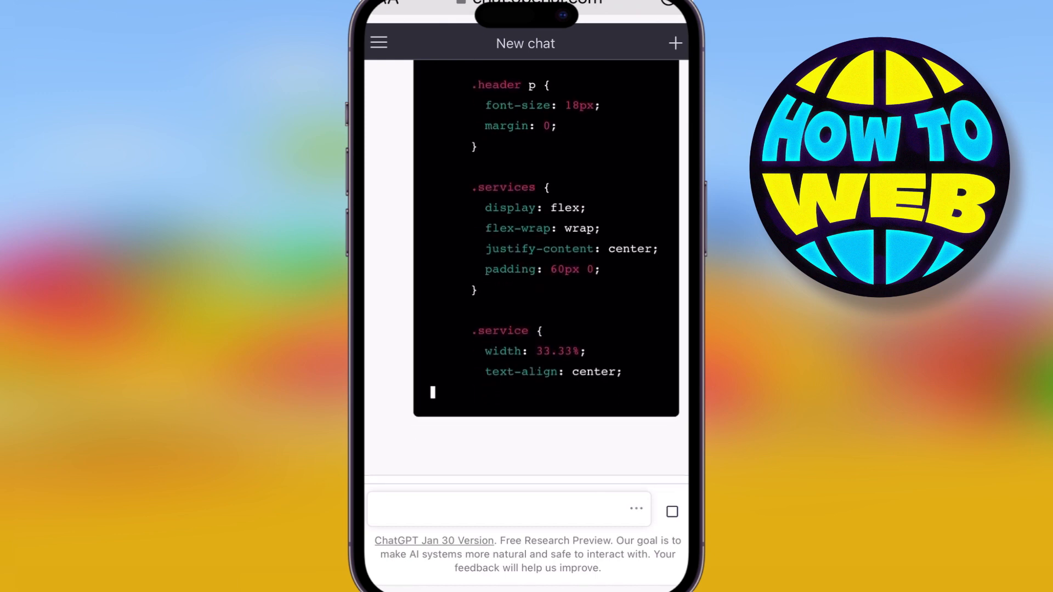
scroll(down, 3)
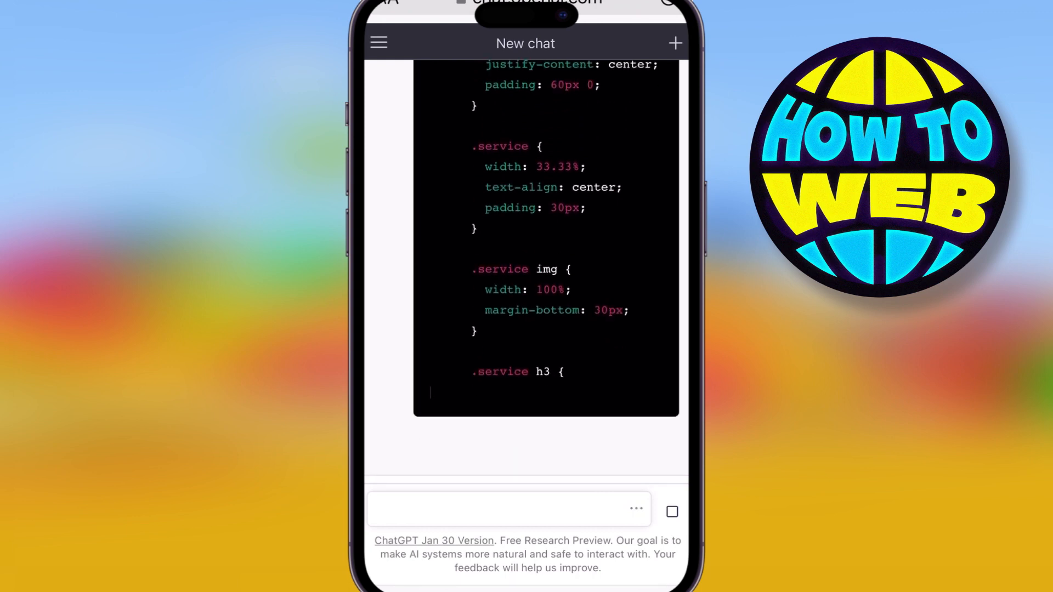
scroll(up, 3)
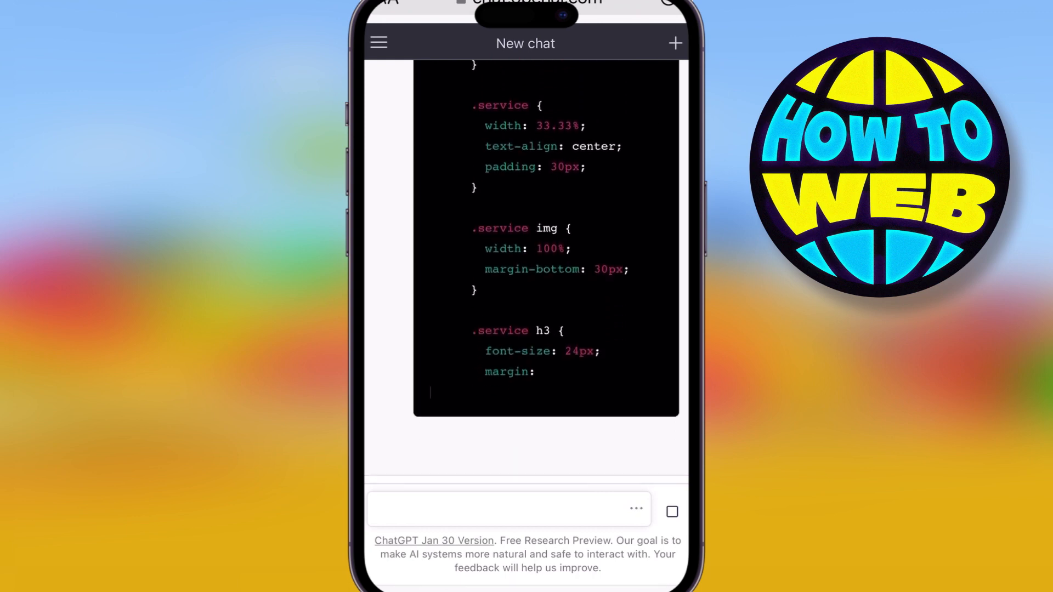